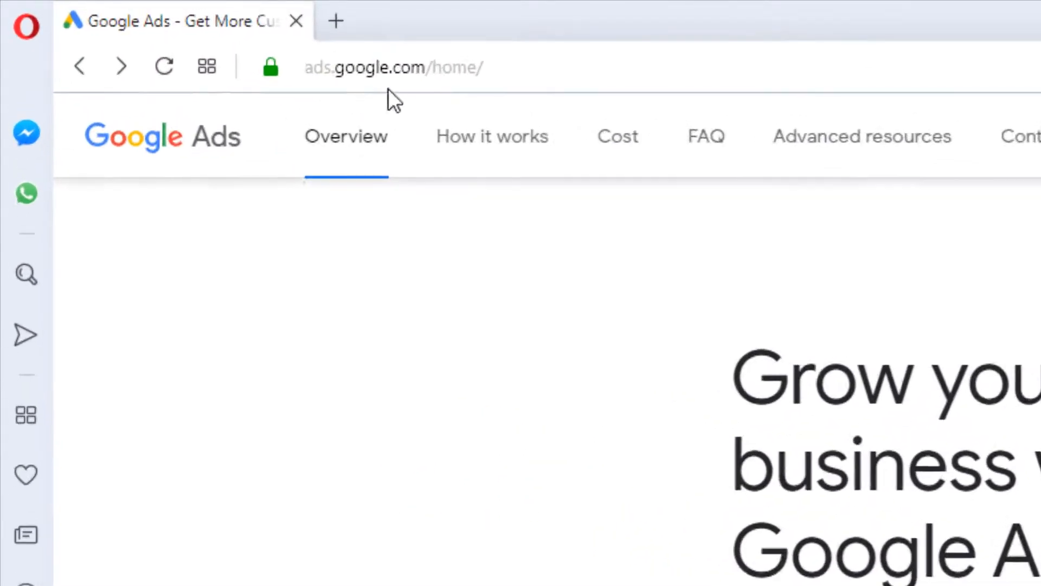
- Start Google Ads sign-in and reach the account password entry field
left_click(391, 67)
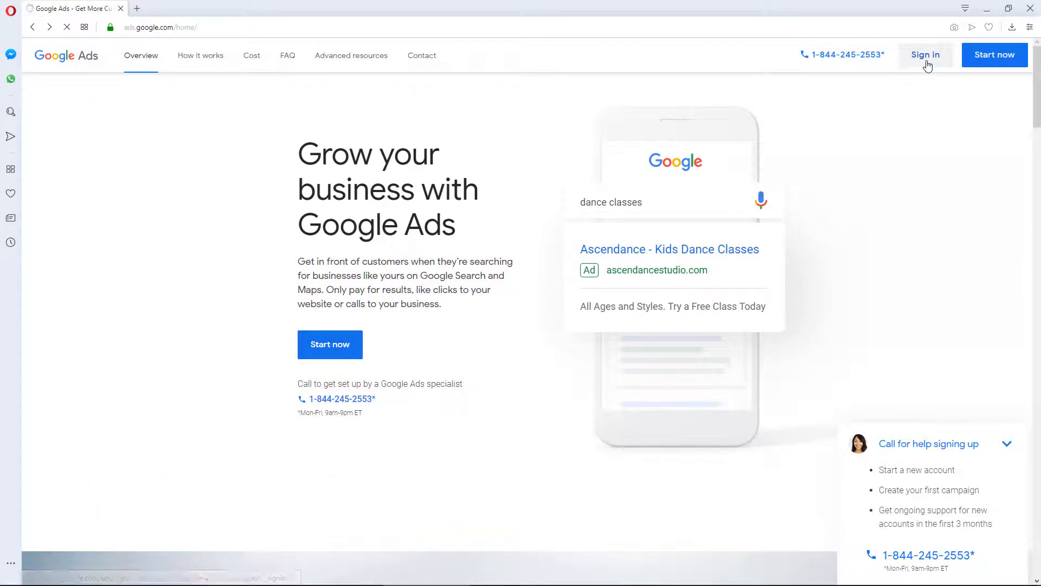
left_click(926, 54)
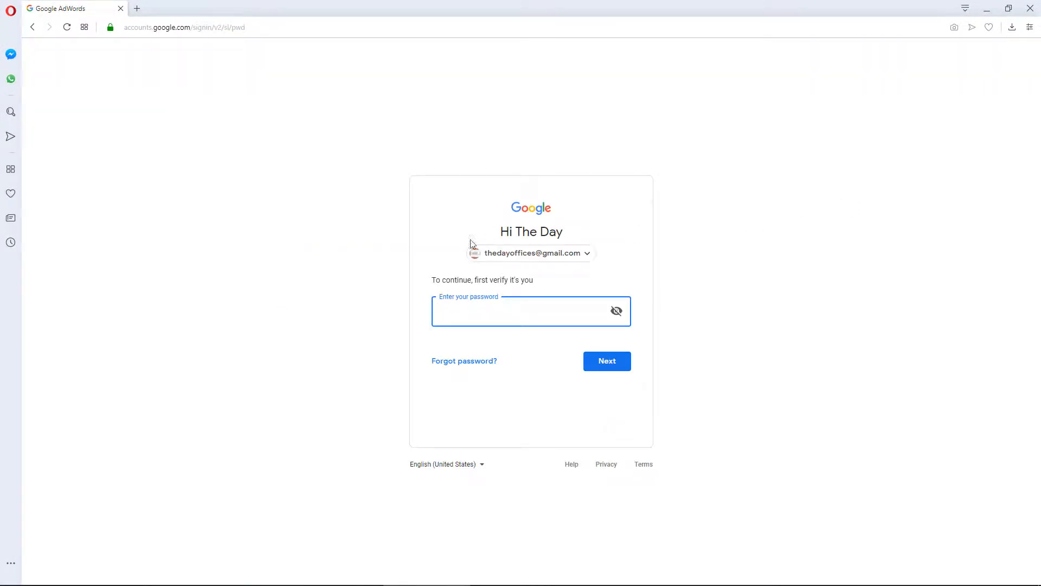
mouse_move(352, 311)
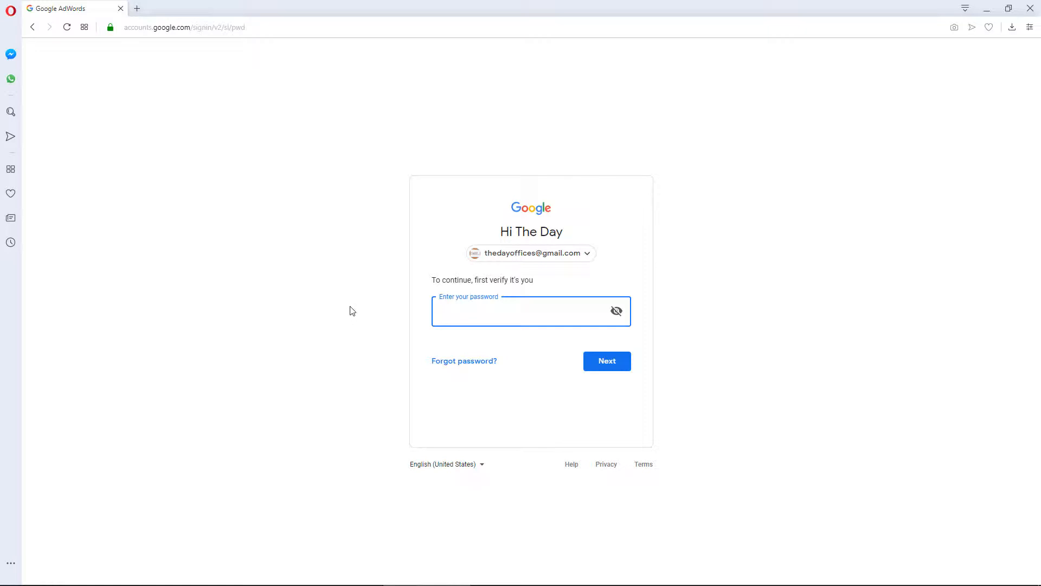
left_click(525, 311)
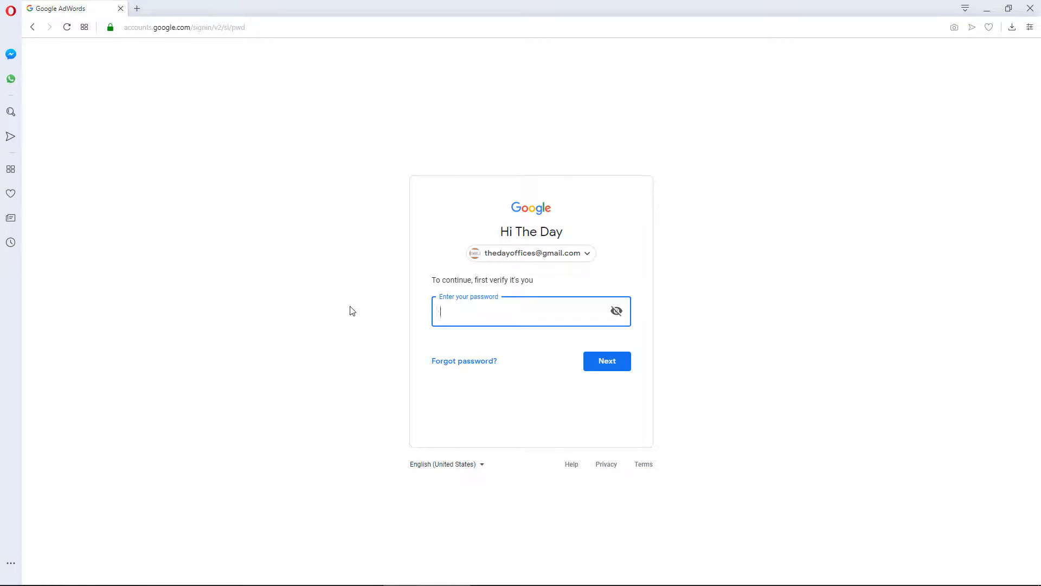
left_click(606, 360)
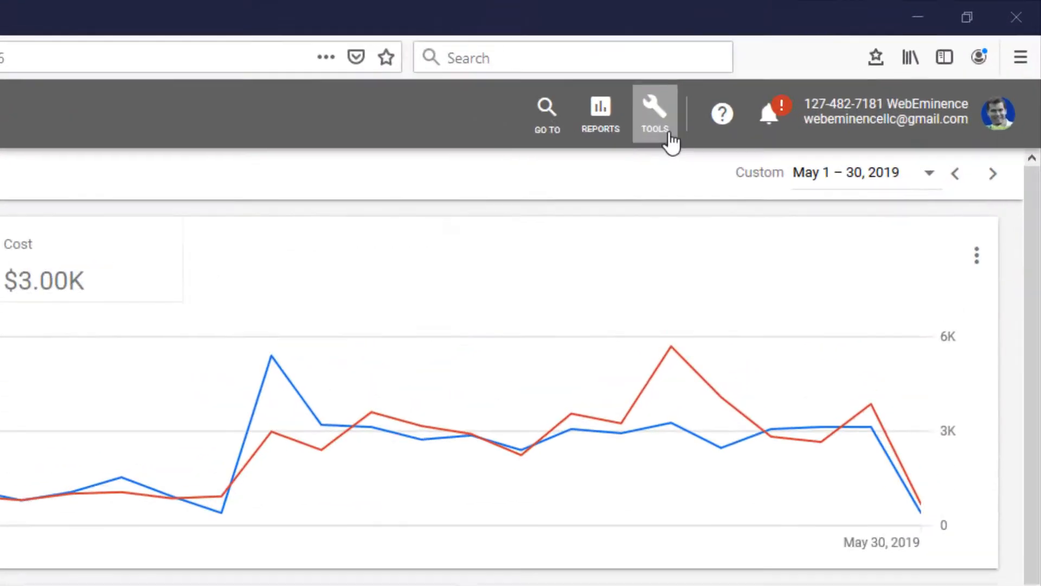
left_click(653, 113)
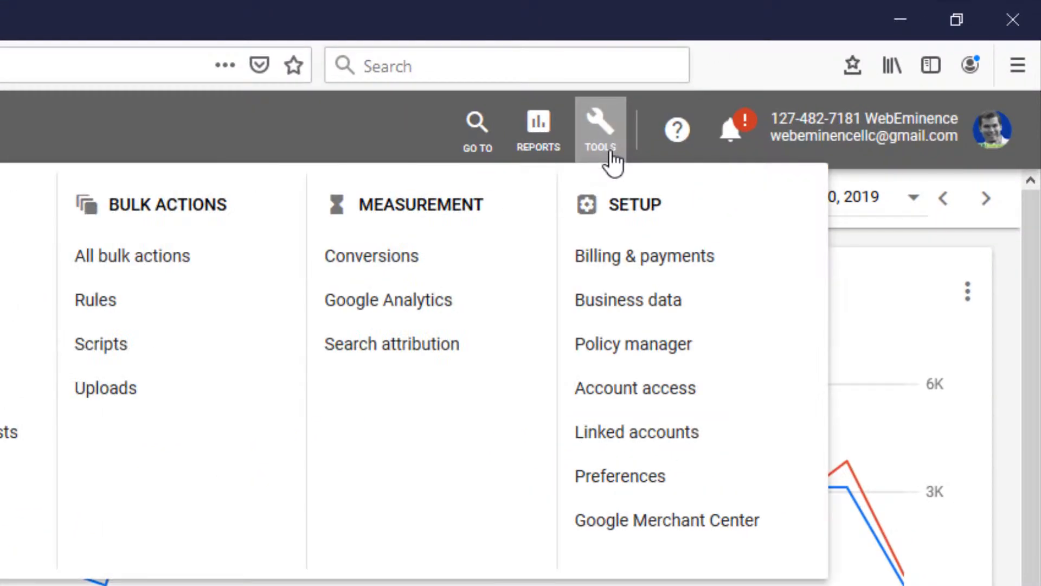
mouse_move(680, 273)
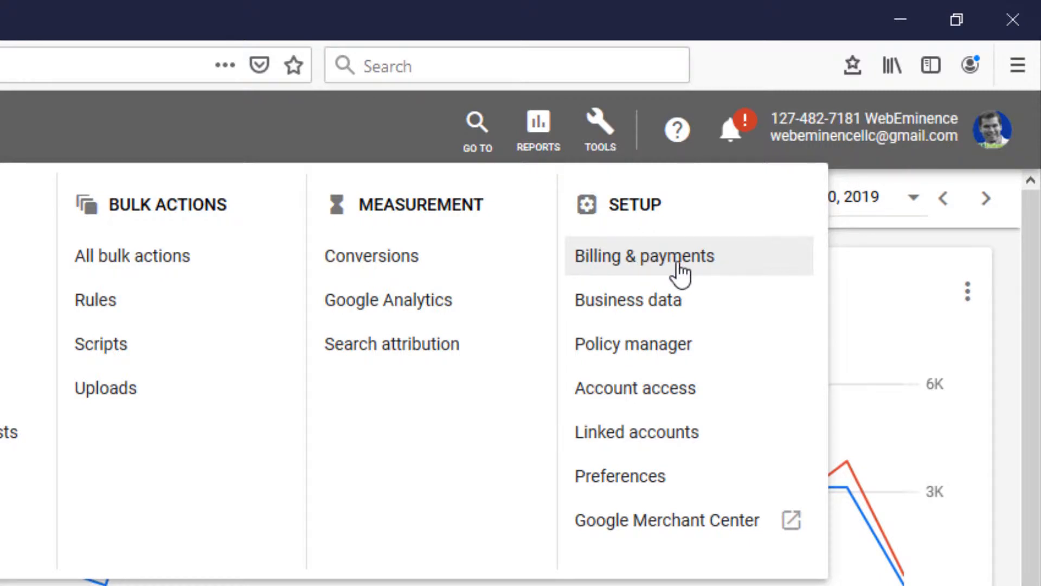
mouse_move(727, 275)
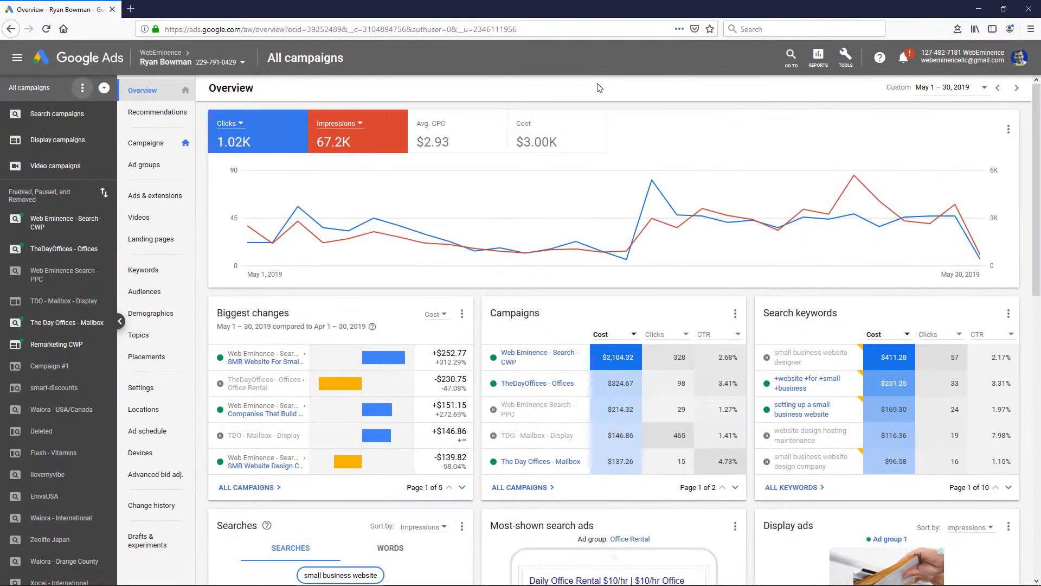
mouse_move(54, 171)
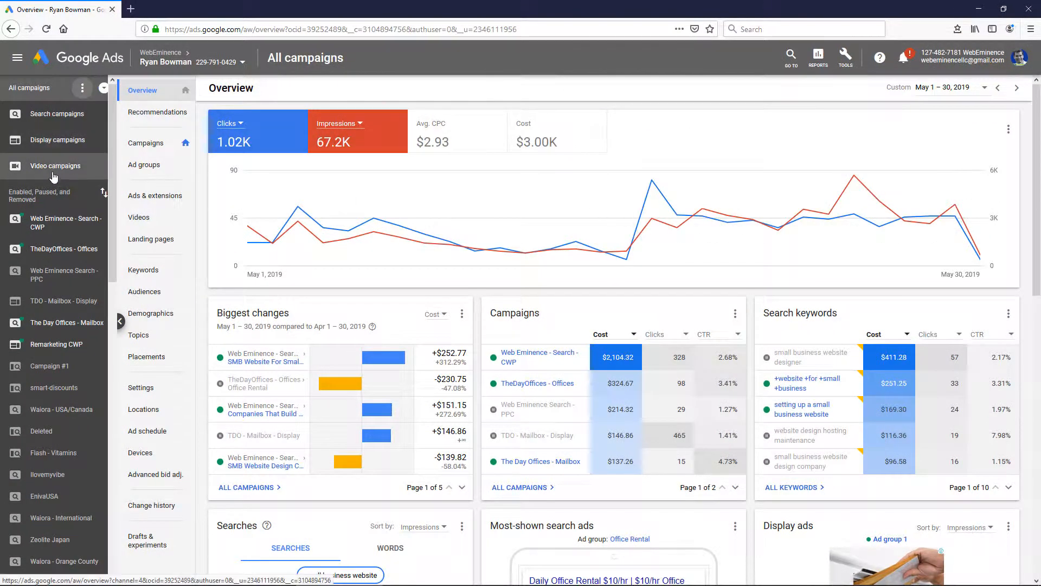
- Restrict the All campaigns list to enabled campaigns via the Campaign status menu
left_click(65, 222)
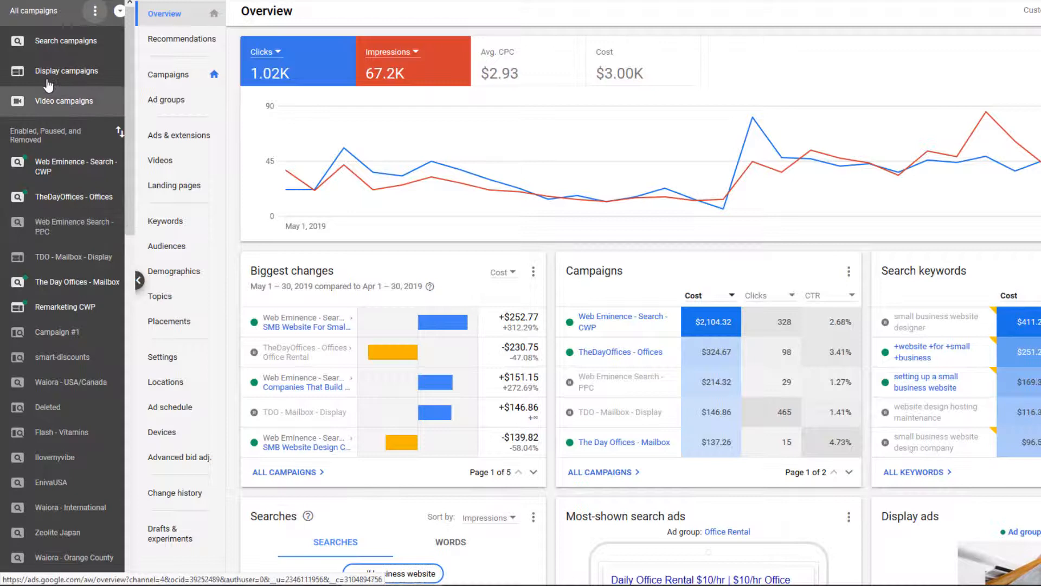
scroll("down", 3)
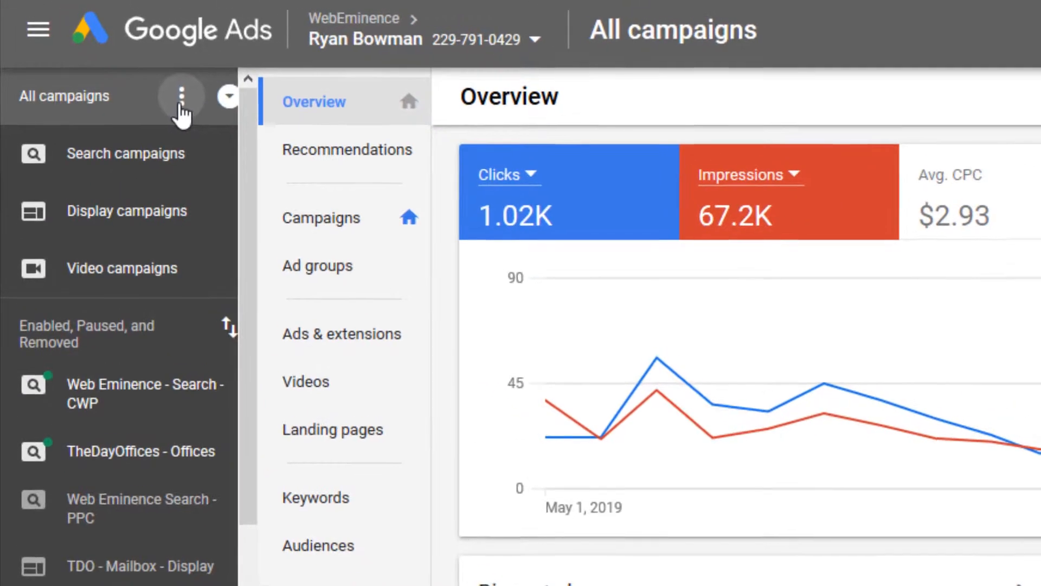
mouse_move(183, 97)
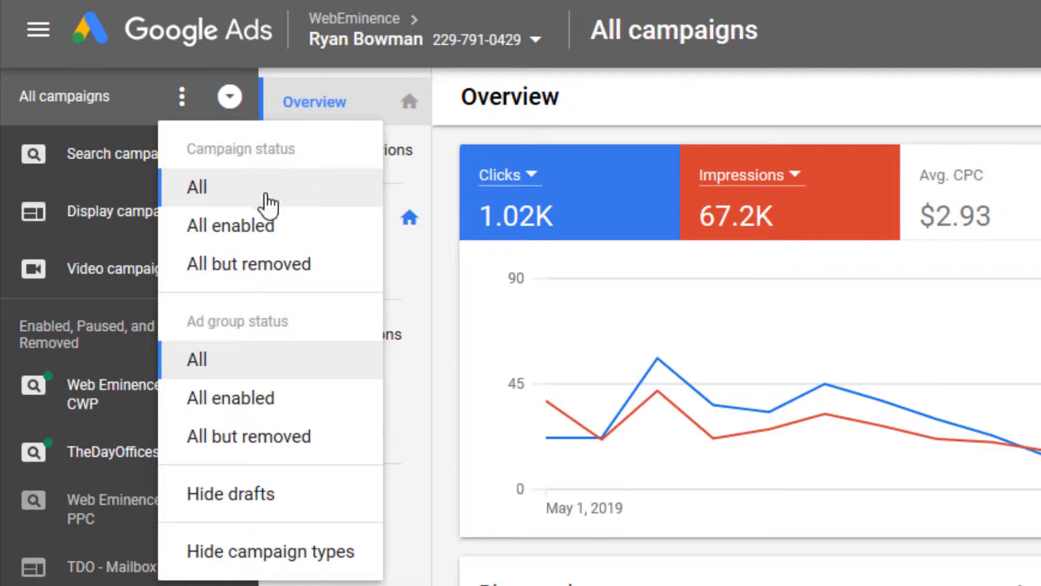
mouse_move(292, 229)
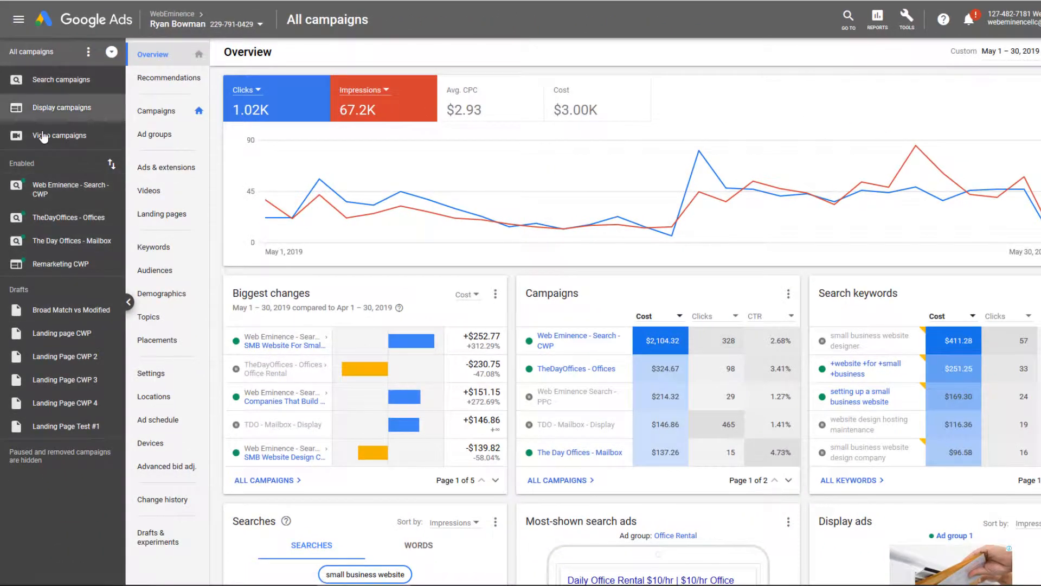
mouse_move(156, 111)
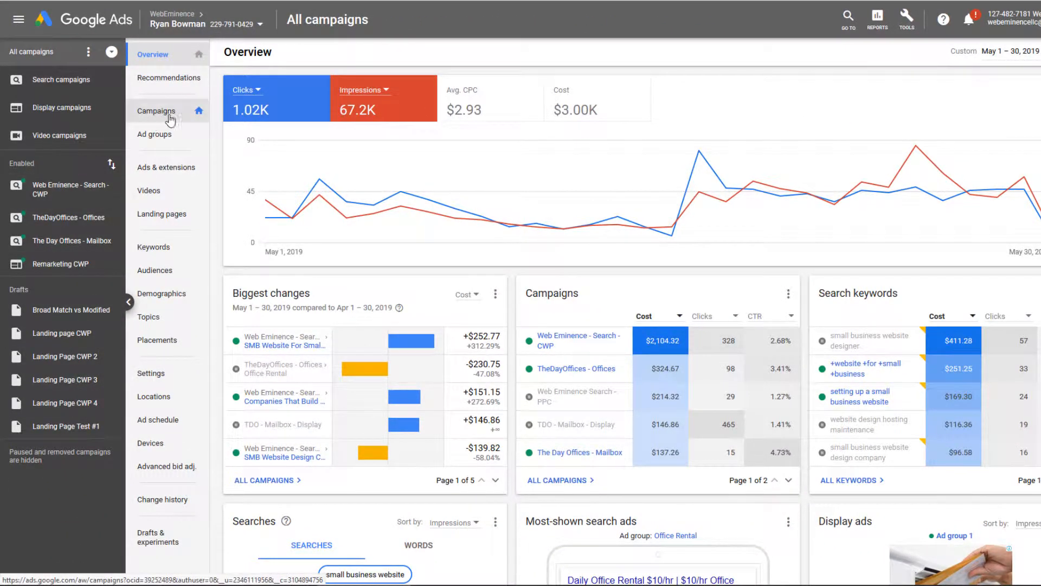
- View the Campaigns table of four enabled campaigns with budgets, status and cost totals
left_click(156, 111)
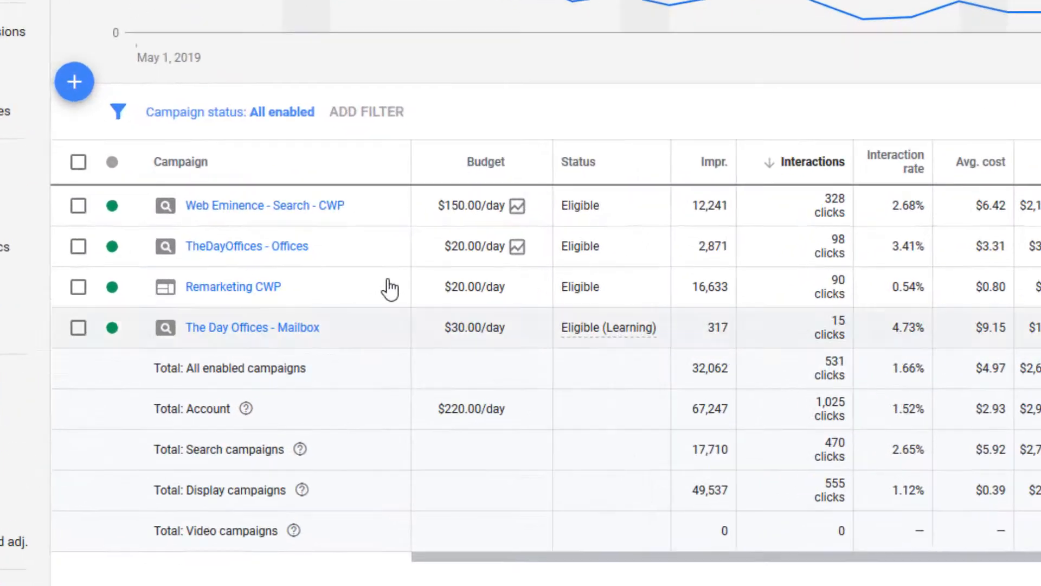
scroll("down", 3)
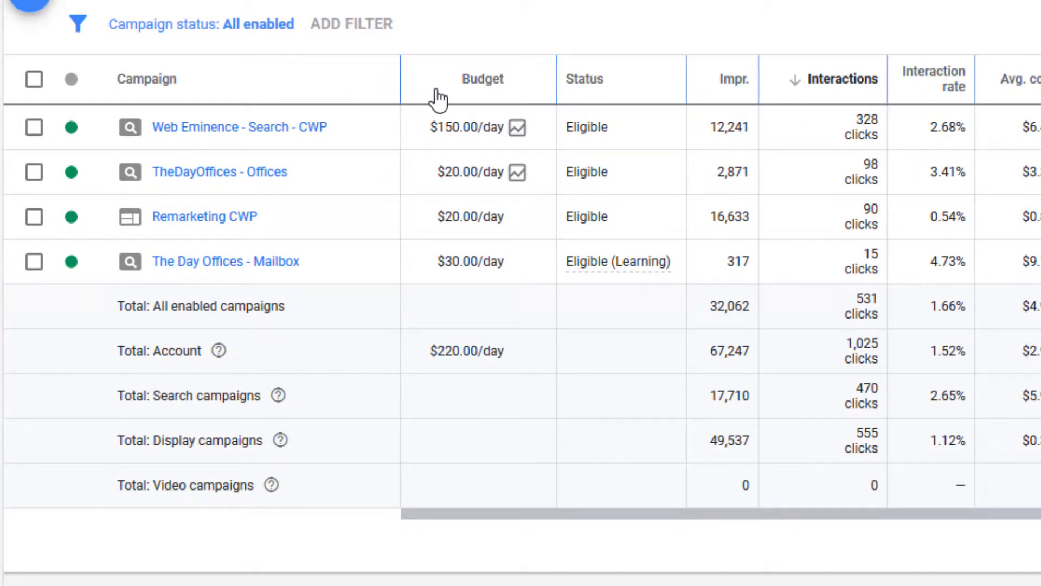
mouse_move(776, 94)
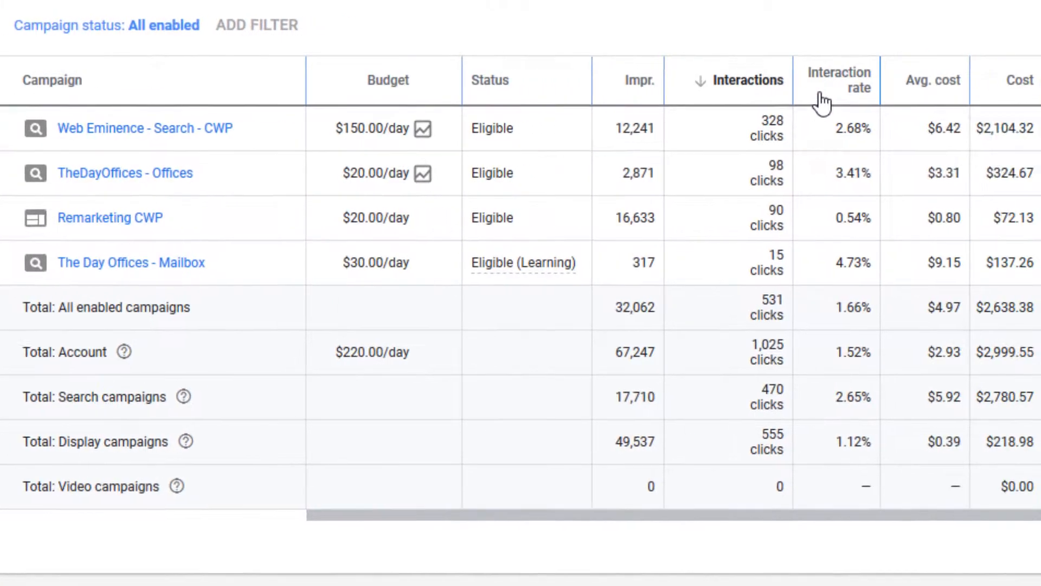
scroll("right", 3)
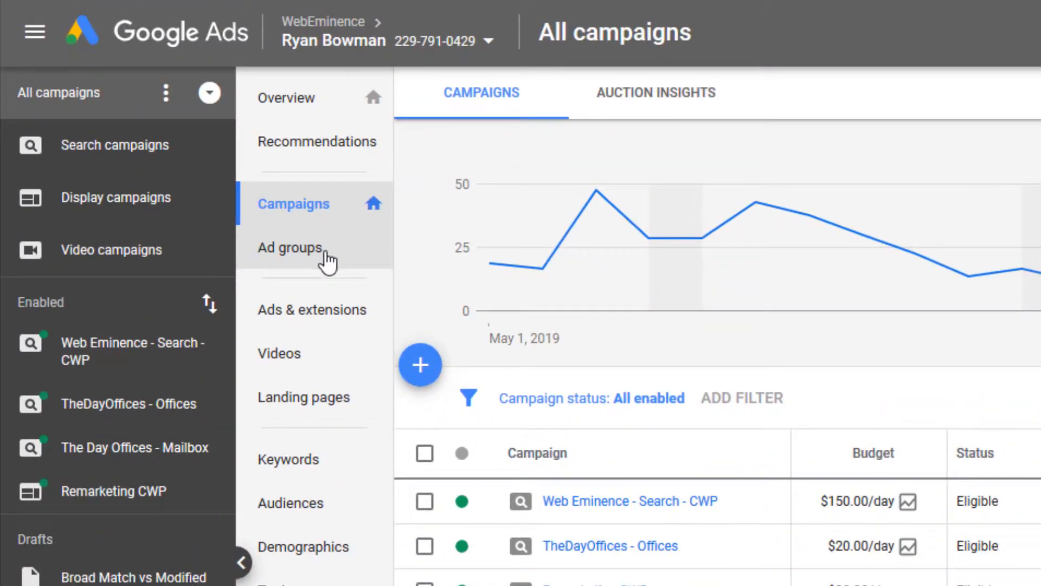
- Set the Ad group status filter to 'All enabled'
left_click(289, 247)
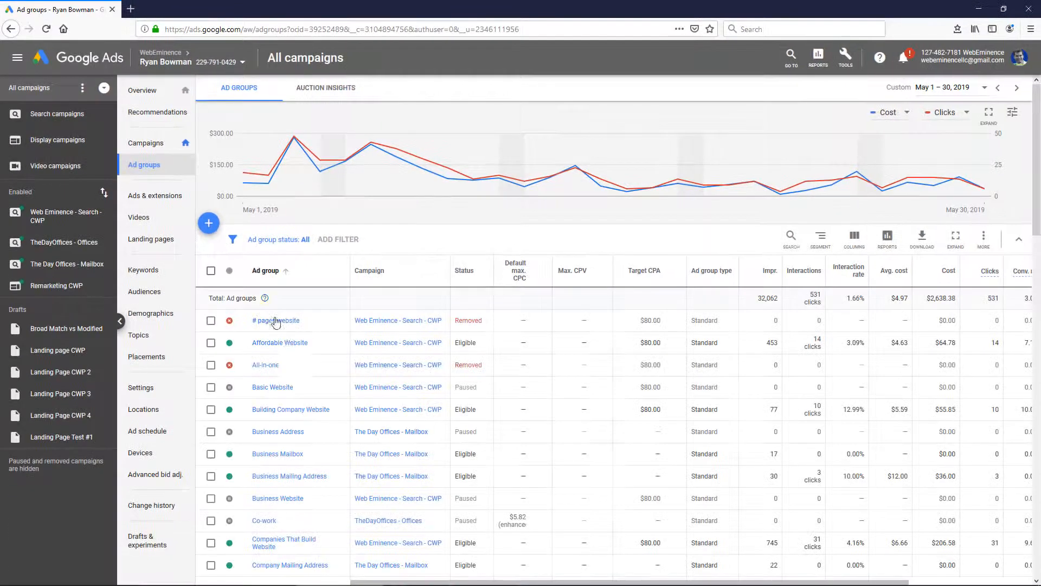
scroll("down", 3)
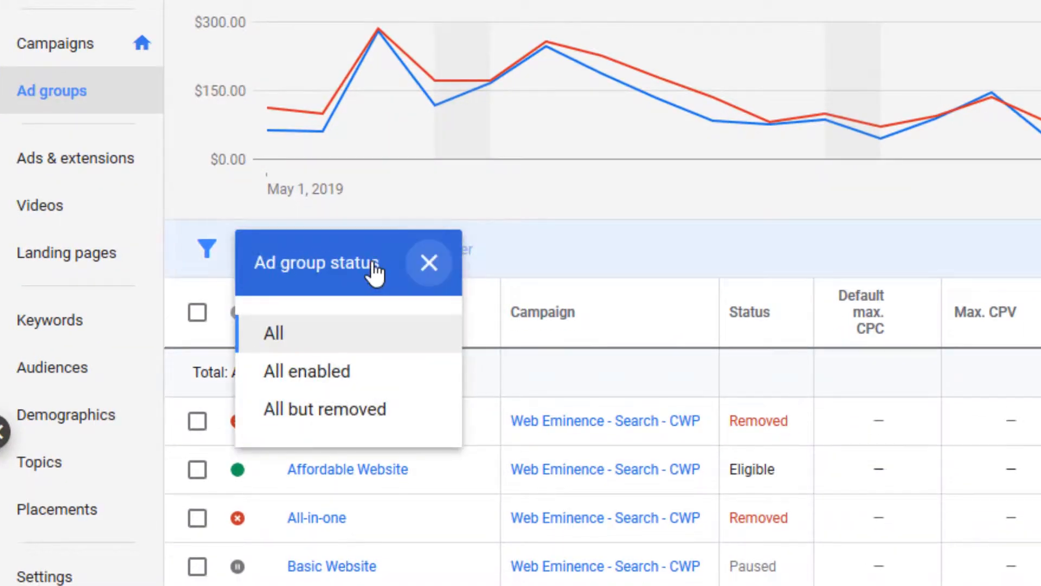
left_click(306, 371)
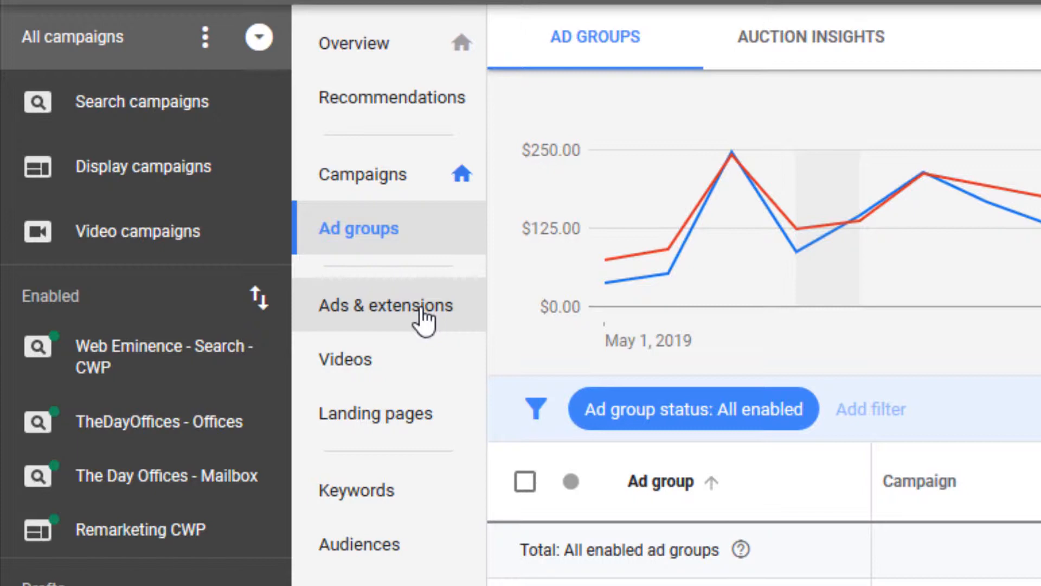
- Set the Ad status filter in Ads & extensions to 'All enabled'
left_click(385, 305)
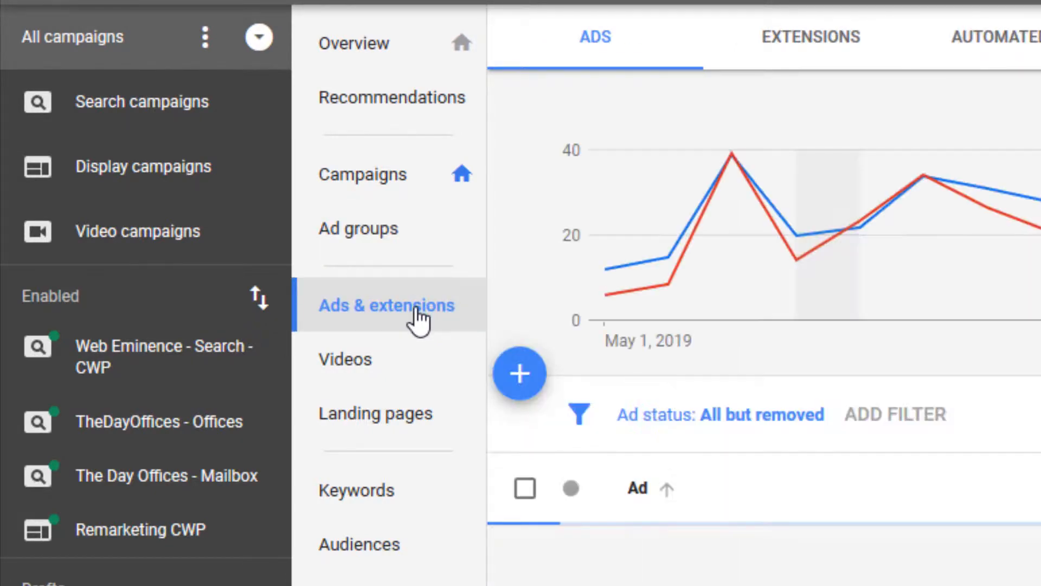
left_click(386, 305)
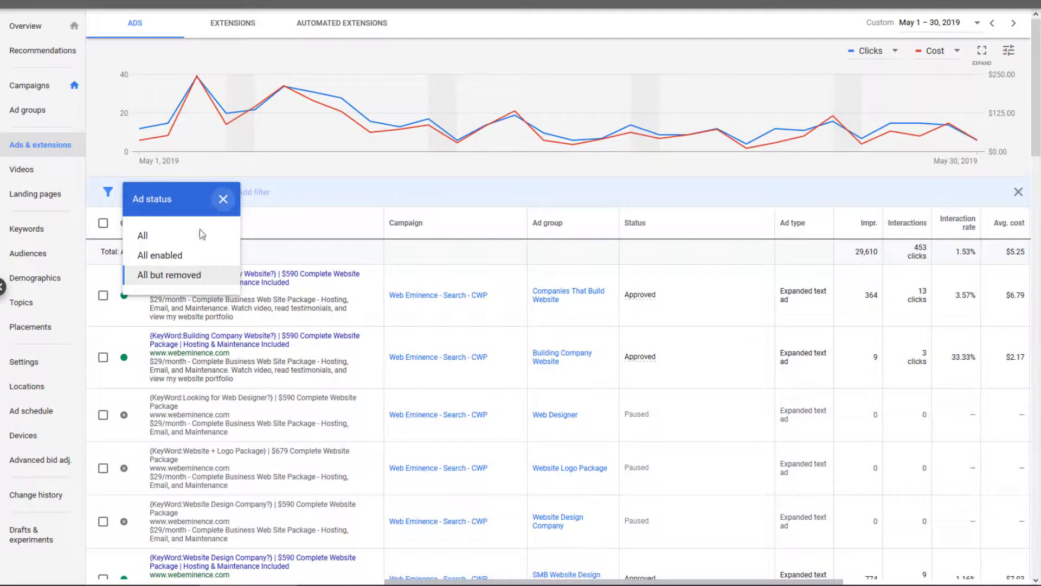
left_click(160, 255)
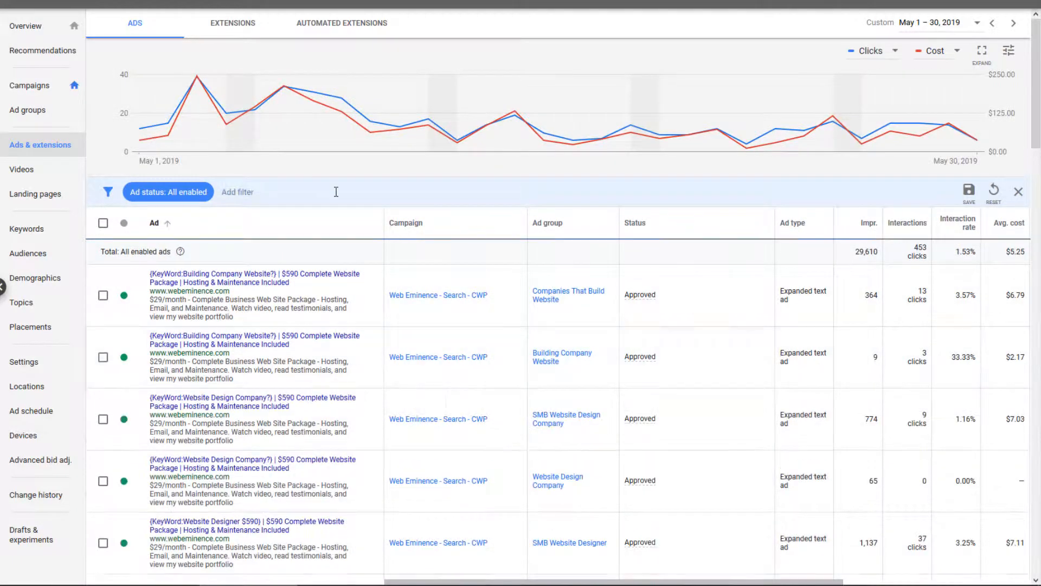
- Browse the three approved ads of the Affordable Website ad group
scroll("down", 3)
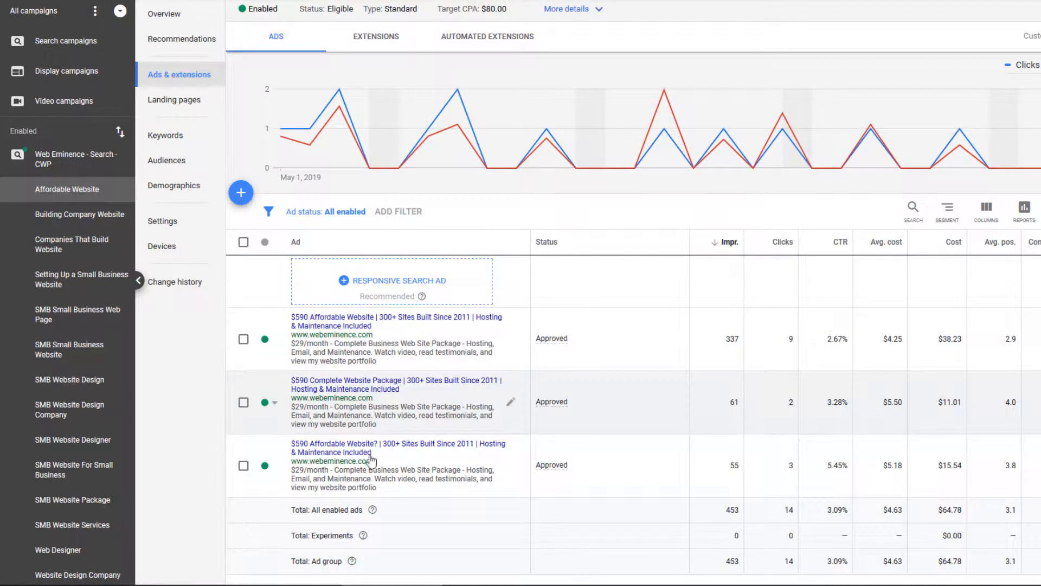
scroll("down", 3)
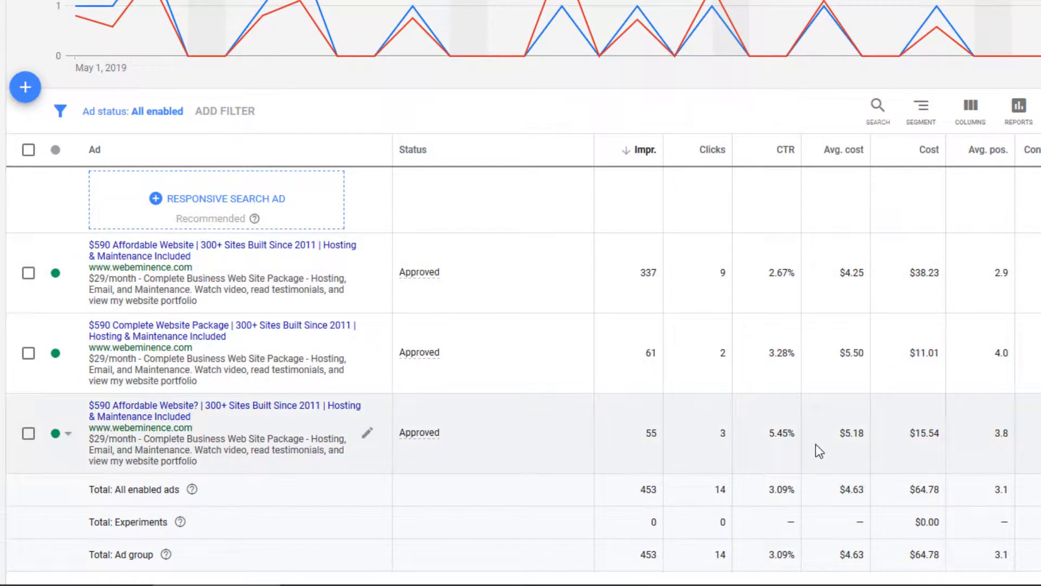
mouse_move(490, 354)
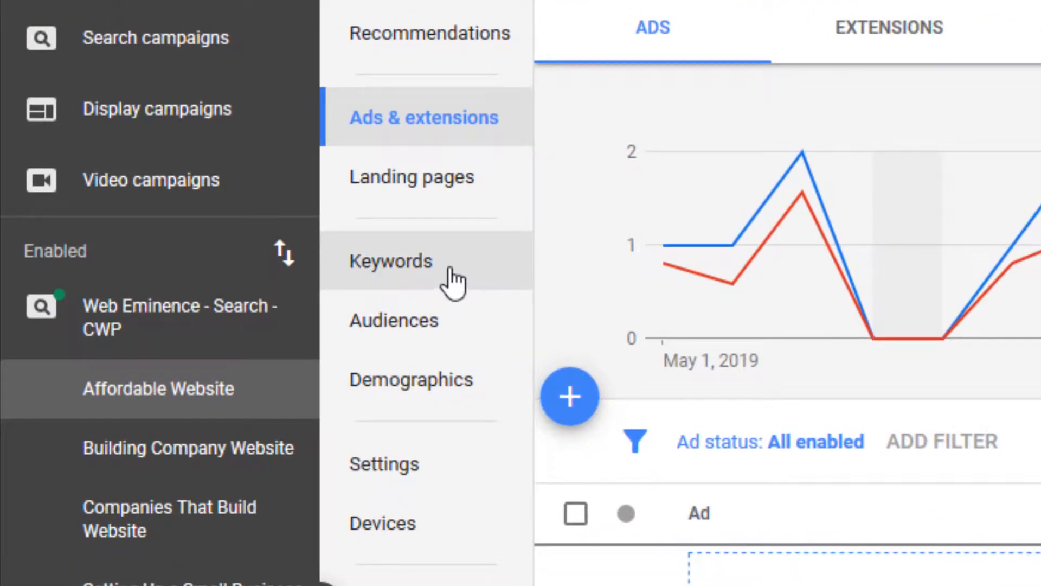
- List the Web Eminence - Search - CWP keywords and set Keyword status to 'All enabled'
left_click(389, 260)
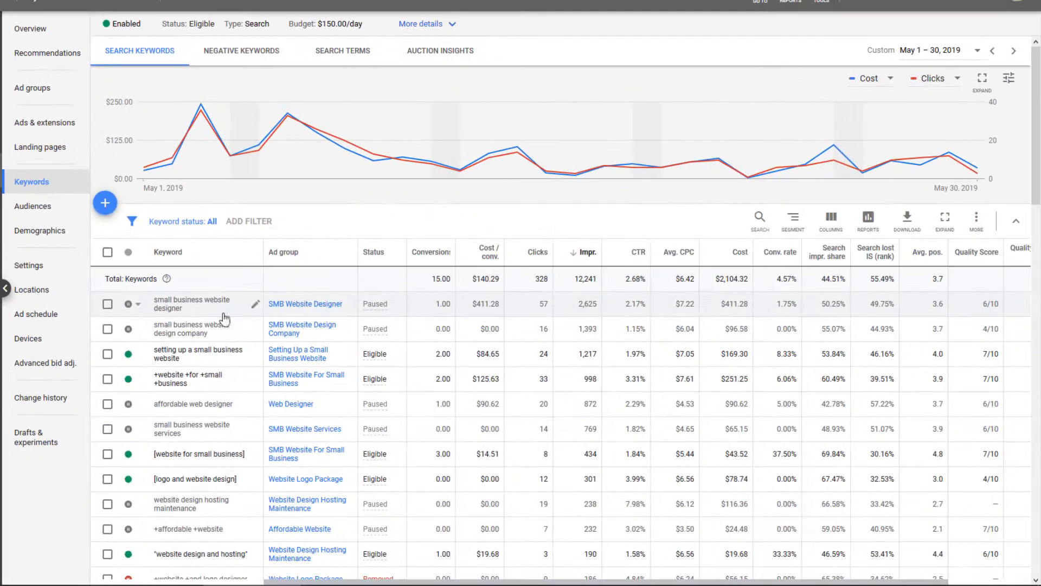
scroll("down", 3)
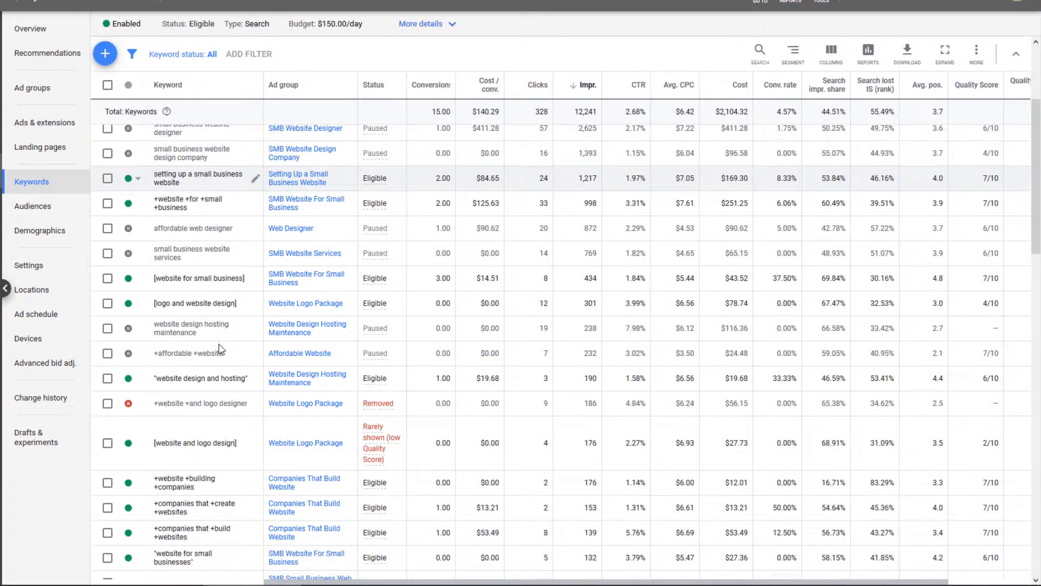
scroll("down", 3)
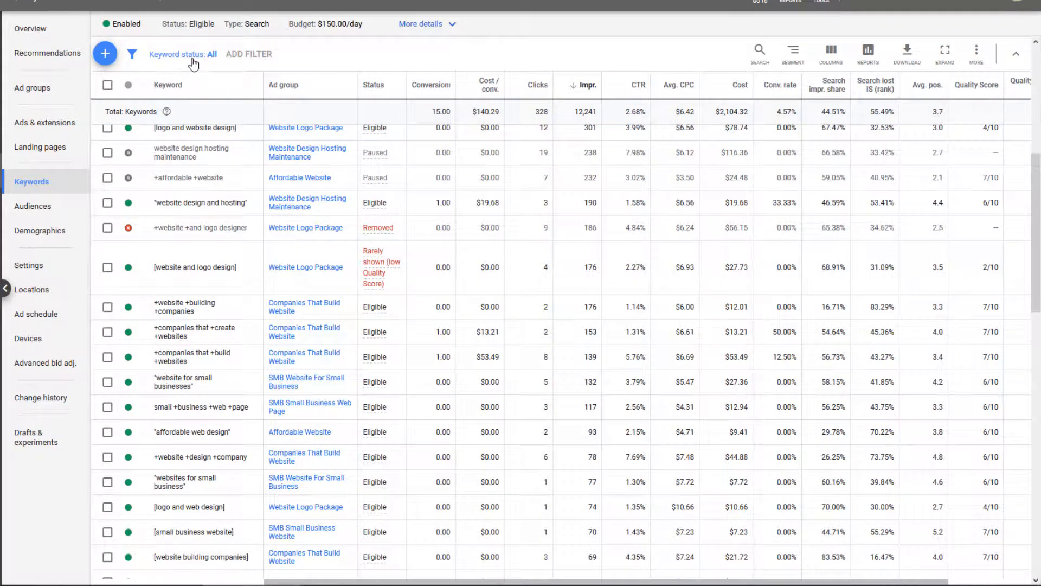
left_click(183, 55)
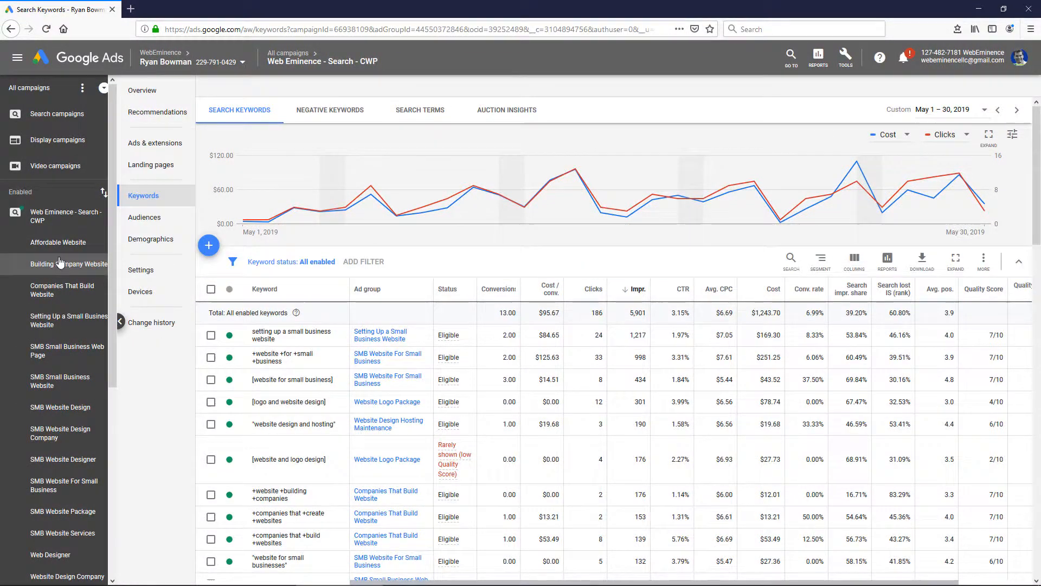
- View the enabled ads of the Building Company Website ad group
left_click(61, 263)
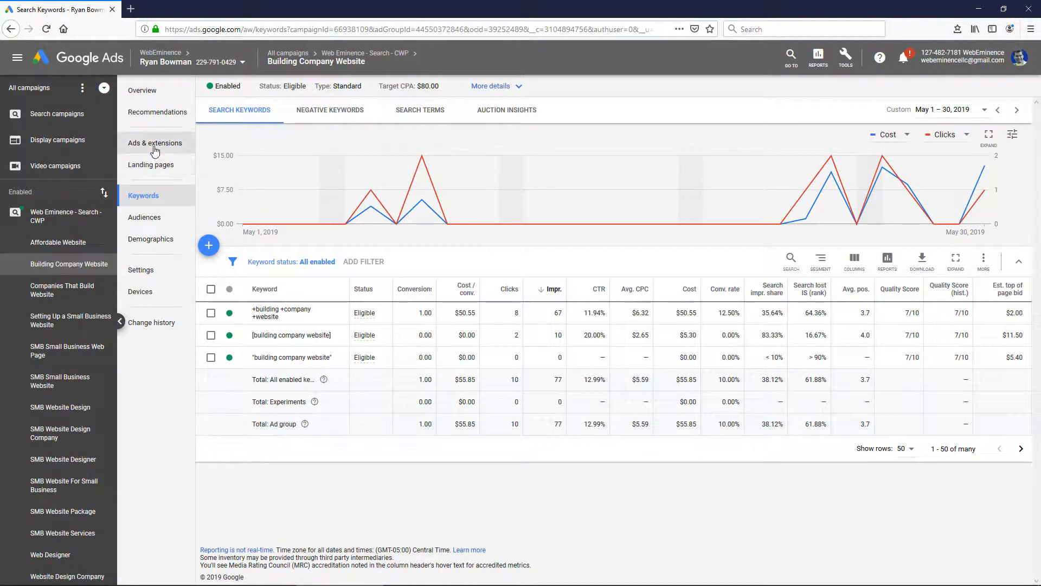
left_click(155, 143)
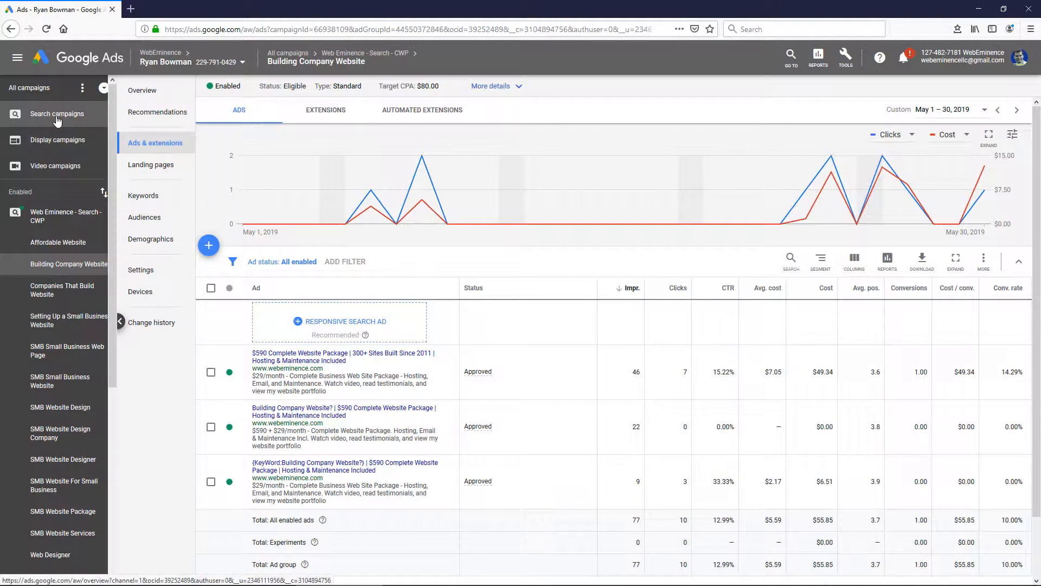
- View the approved enabled ads across all Search campaigns with cost figures
left_click(56, 114)
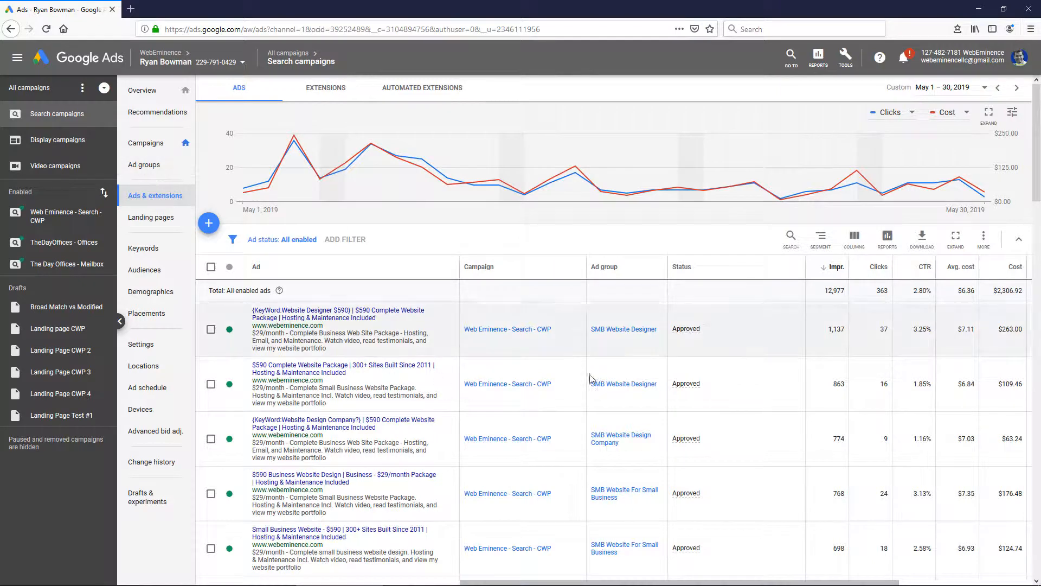
scroll("down", 3)
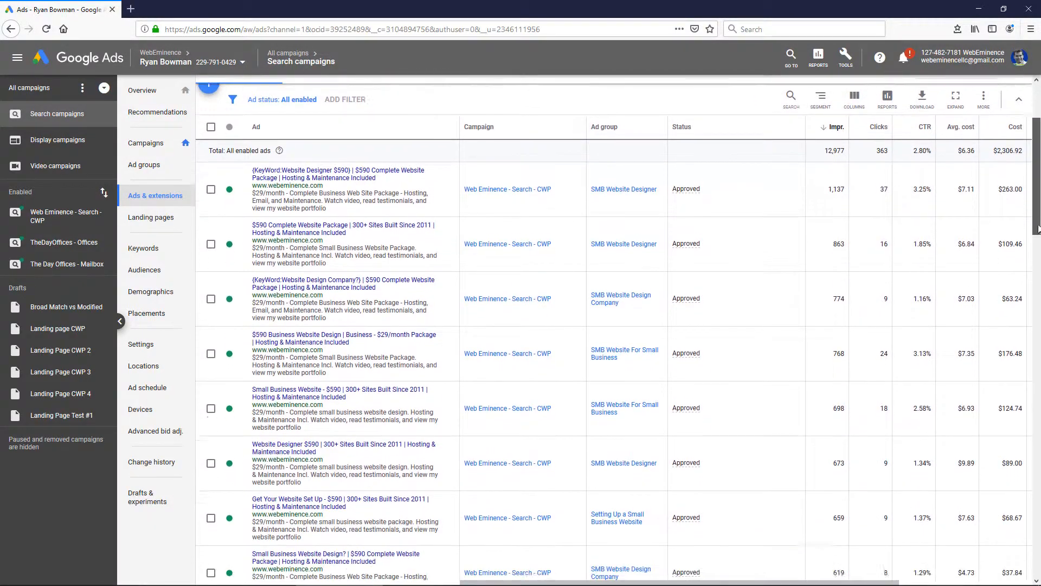
scroll("down", 3)
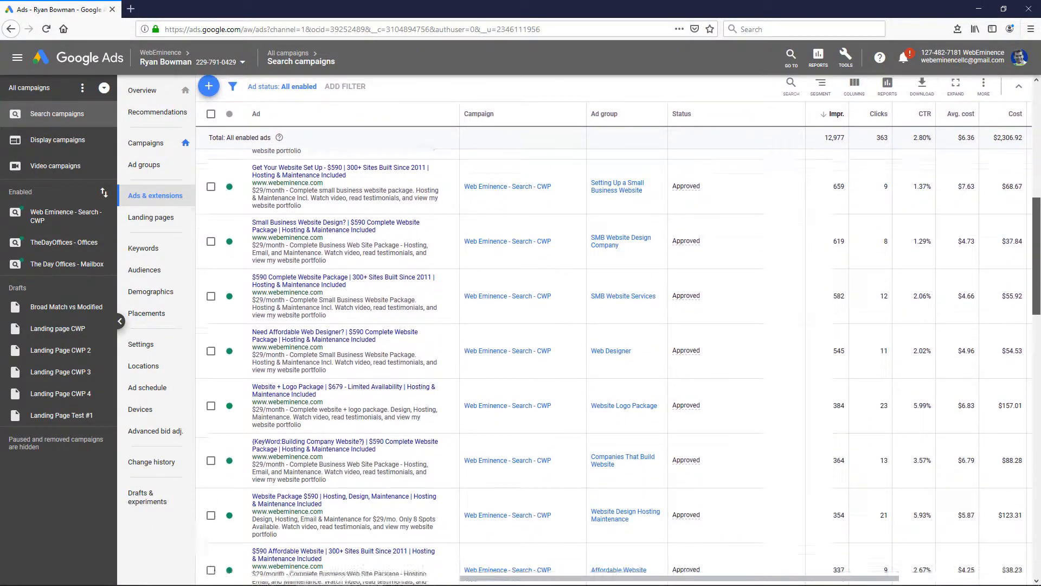